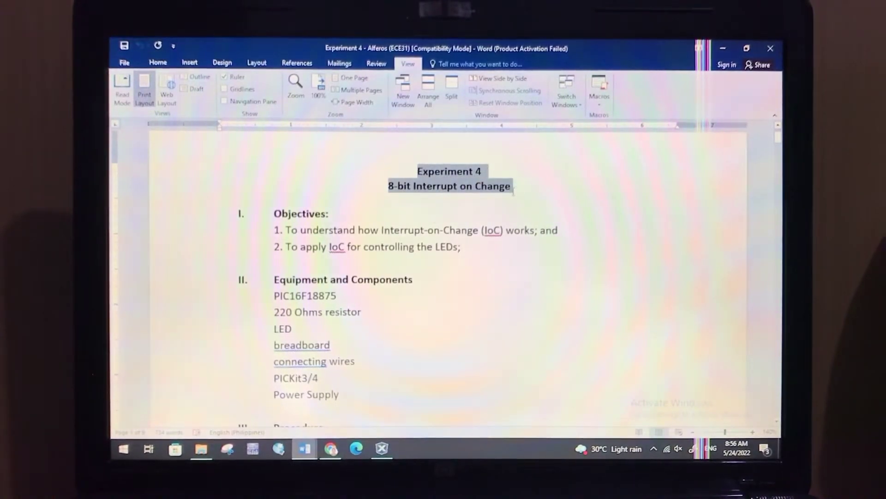
# Create standalone project Exp4 for the PIC16F18875 using the XC8 v2.36 compiler
pyautogui.click(448, 201)
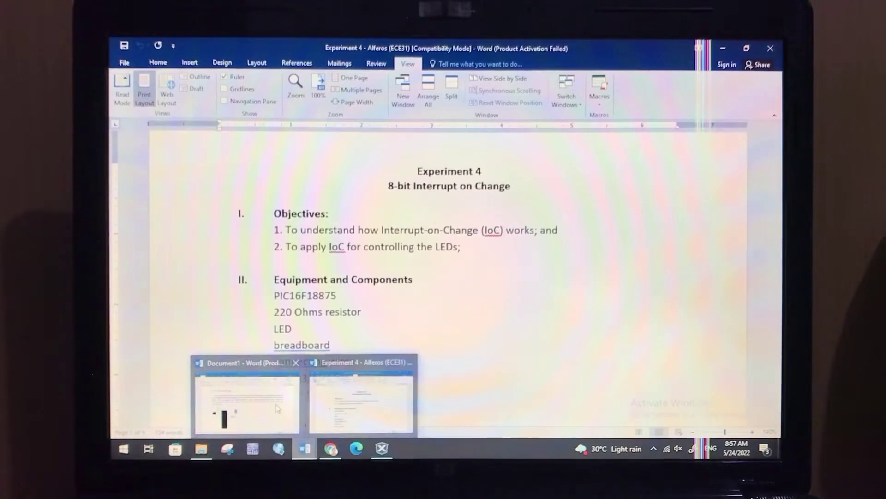
pyautogui.click(245, 401)
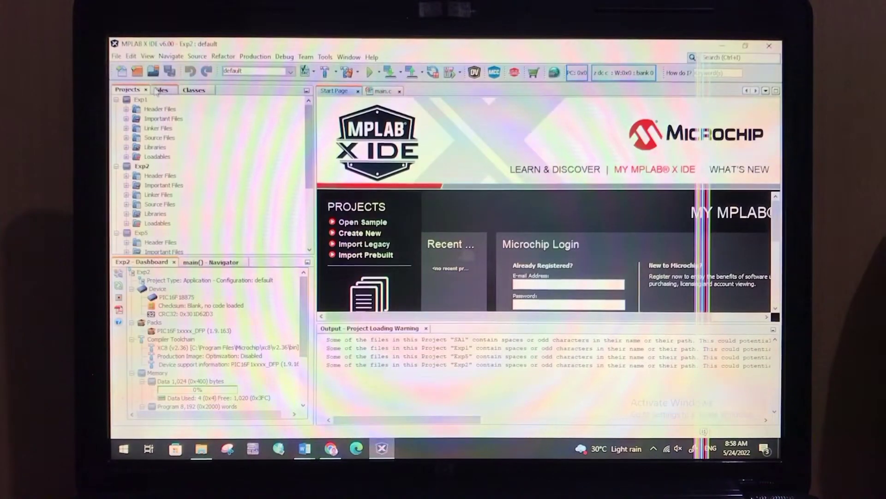
pyautogui.click(116, 57)
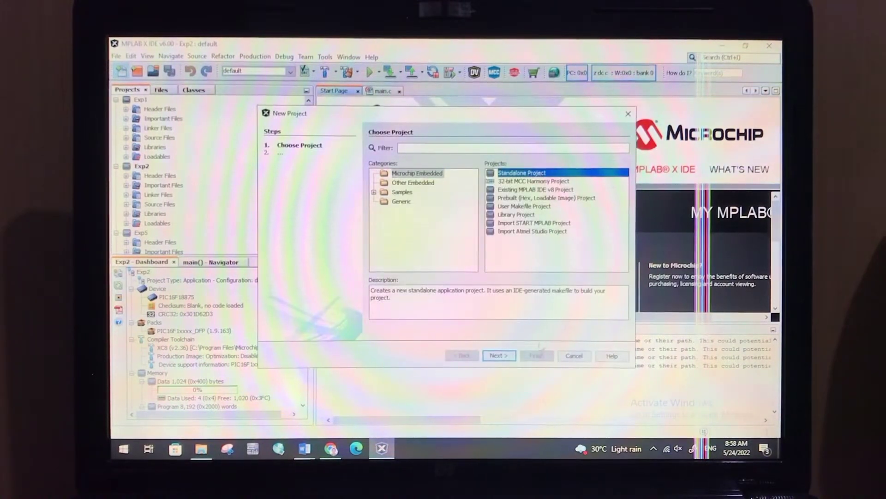
pyautogui.click(498, 355)
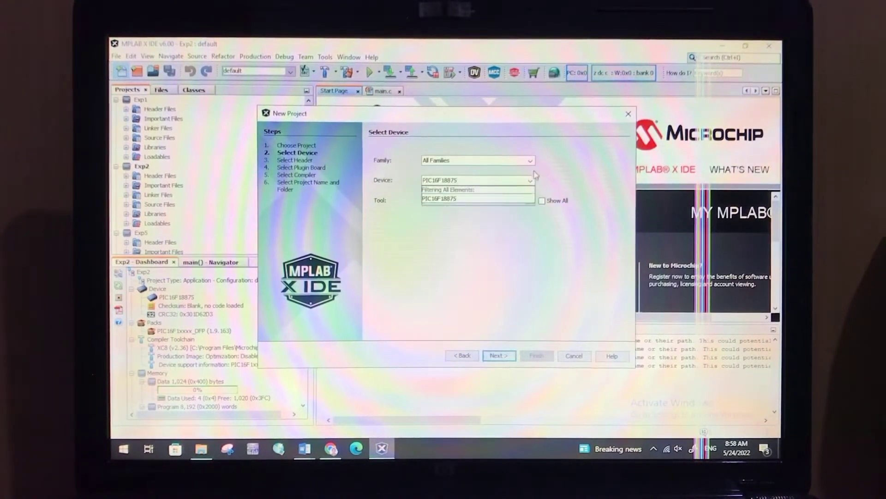
pyautogui.click(499, 355)
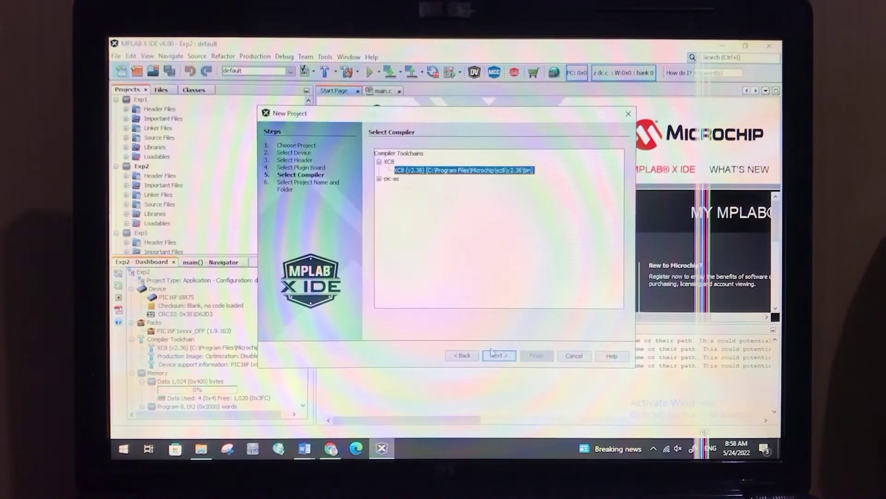
pyautogui.click(499, 355)
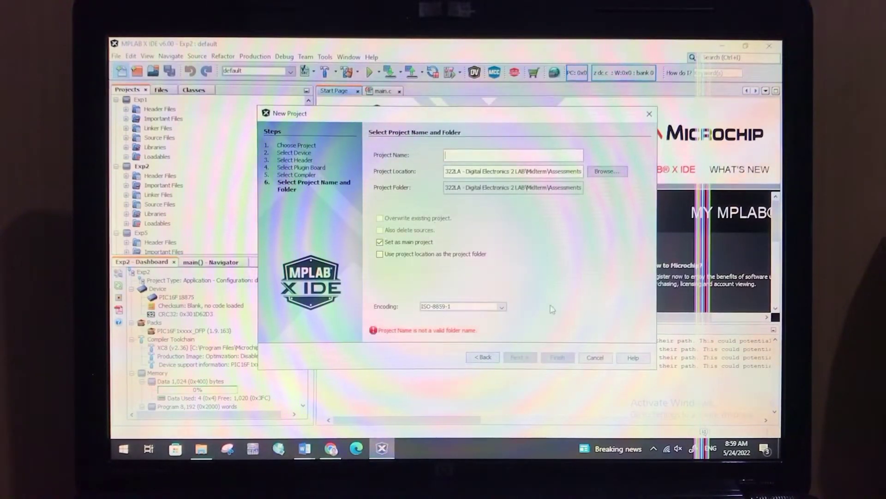
pyautogui.write('Exp4')
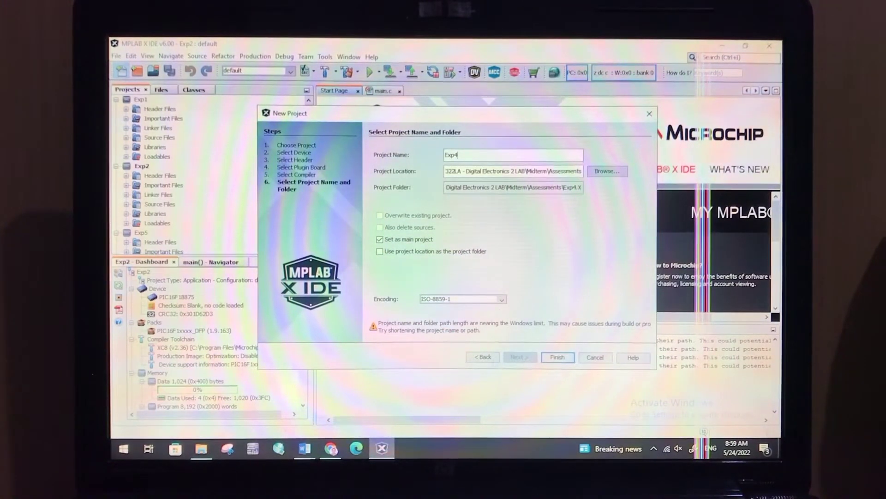
pyautogui.click(557, 357)
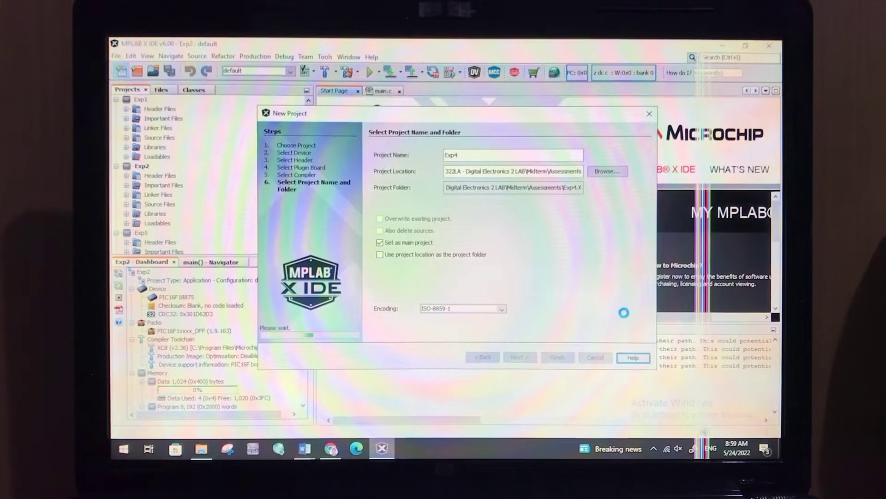
pyautogui.click(325, 56)
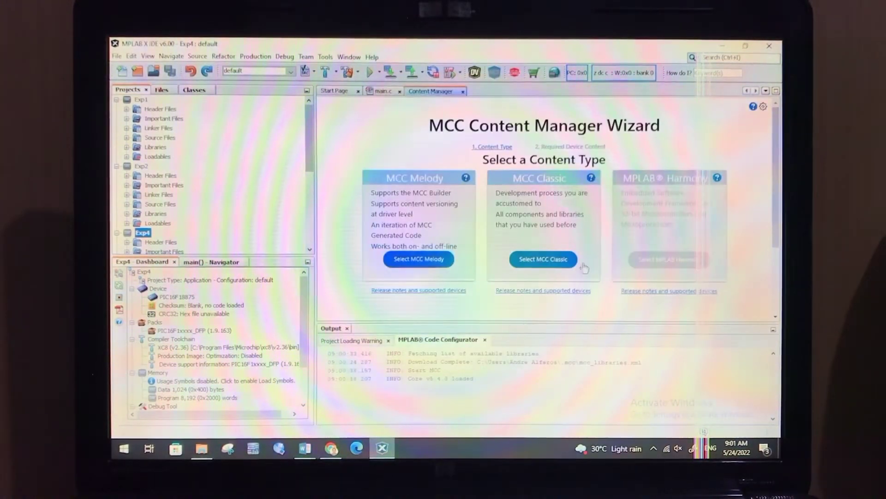
# Select MCC Classic content and finish the Content Manager Wizard for Exp4
pyautogui.click(543, 259)
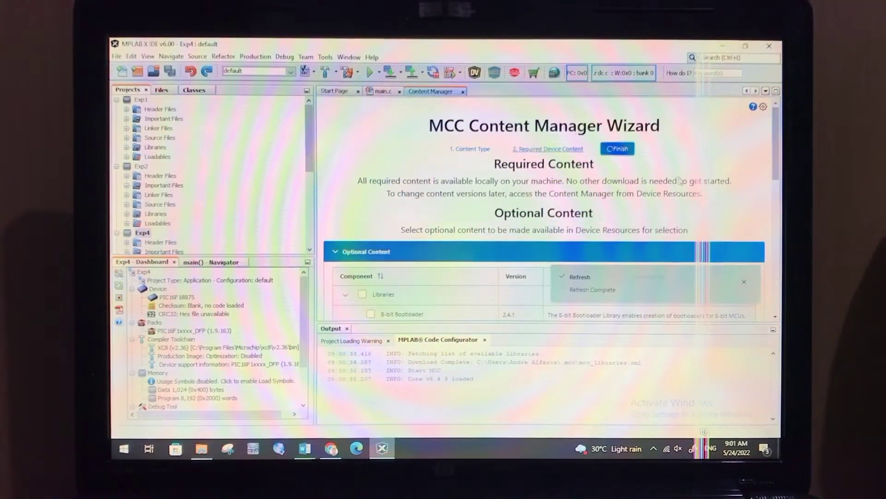
pyautogui.click(616, 148)
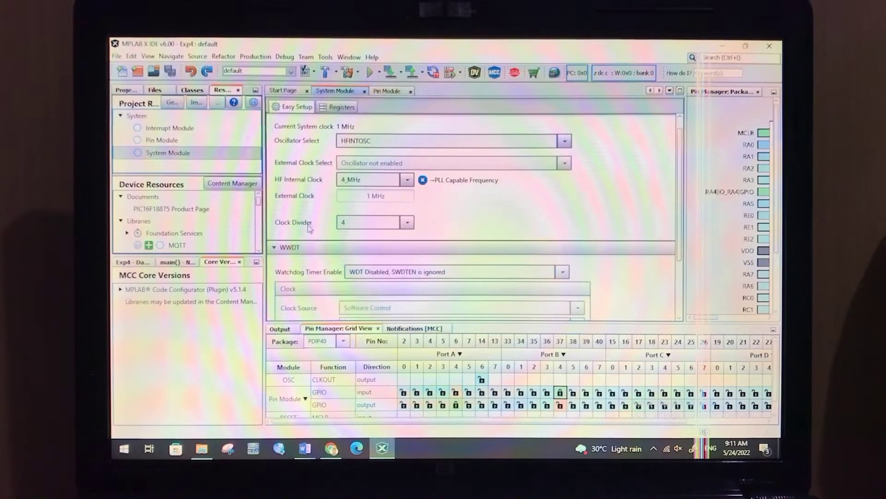
# Name RA4 LED_D2 and RB4 SW1, clear RA4's Analog box, and choose RB4's IOC option
pyautogui.scroll(-3)
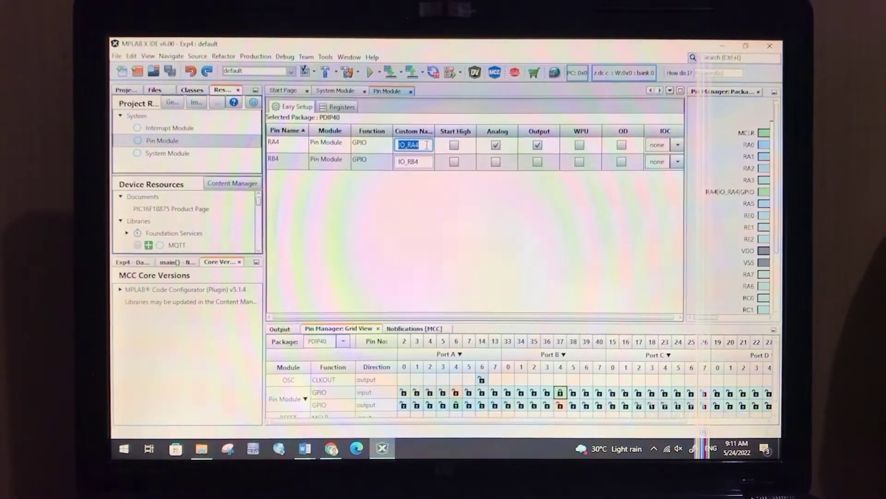
pyautogui.write('LED_D2')
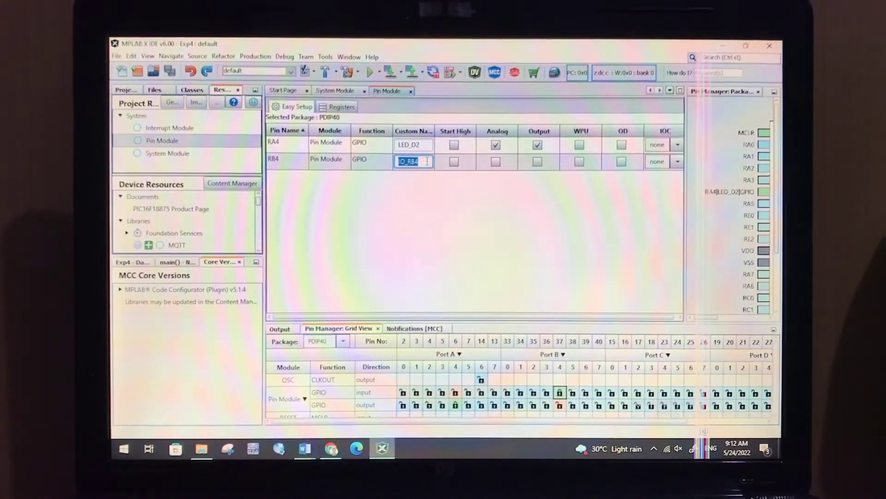
pyautogui.write('SW1')
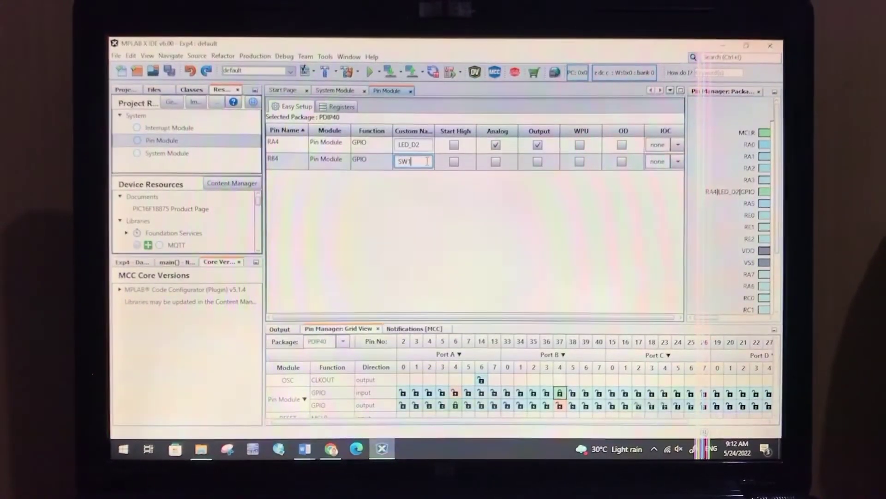
pyautogui.click(496, 145)
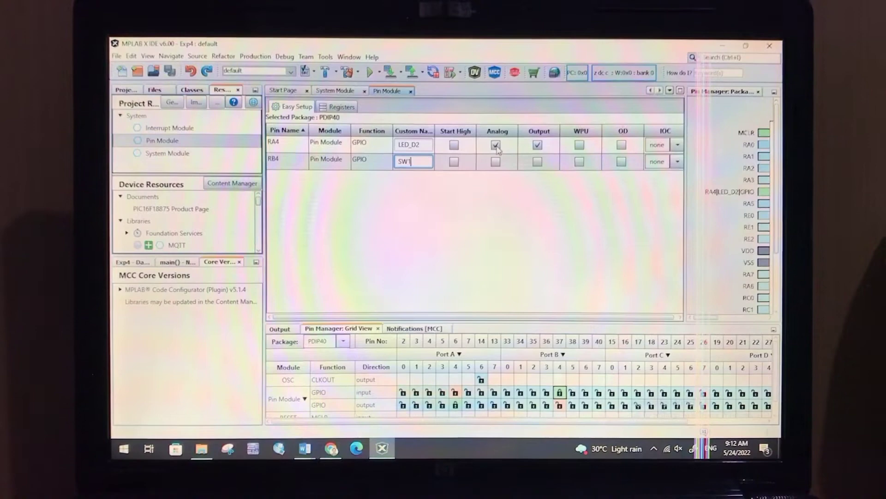
pyautogui.click(496, 145)
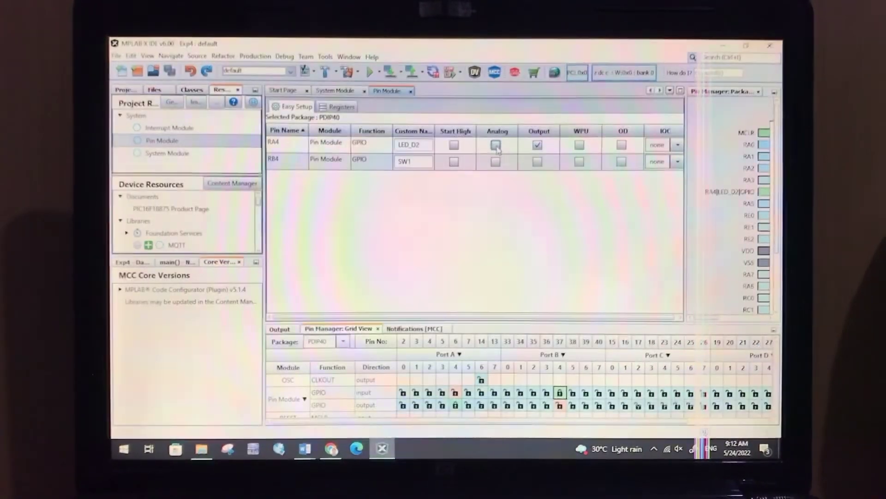
pyautogui.click(496, 145)
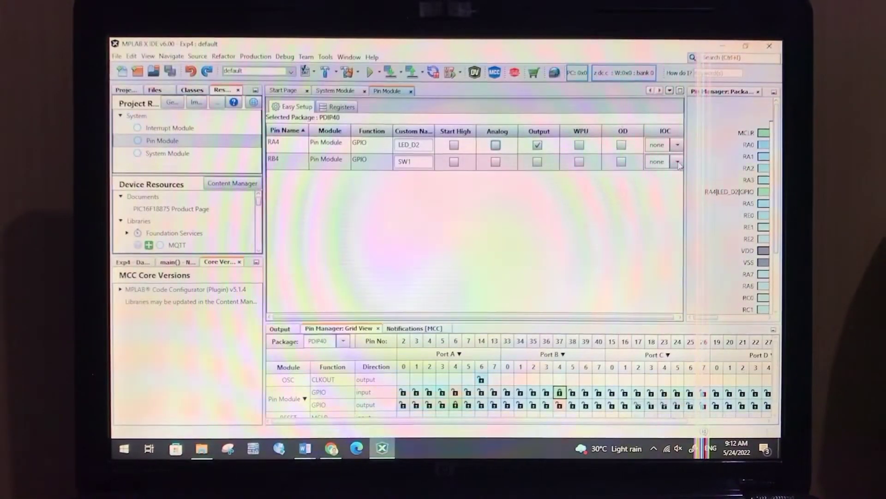
pyautogui.click(678, 161)
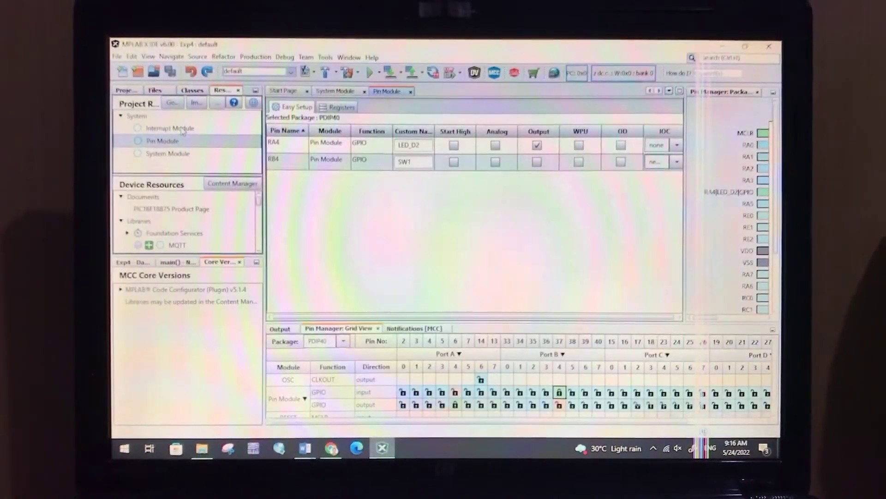
# Enable the IOCI pin interrupt, generate the MCC code, and expand Exp4's Source Files
pyautogui.click(169, 128)
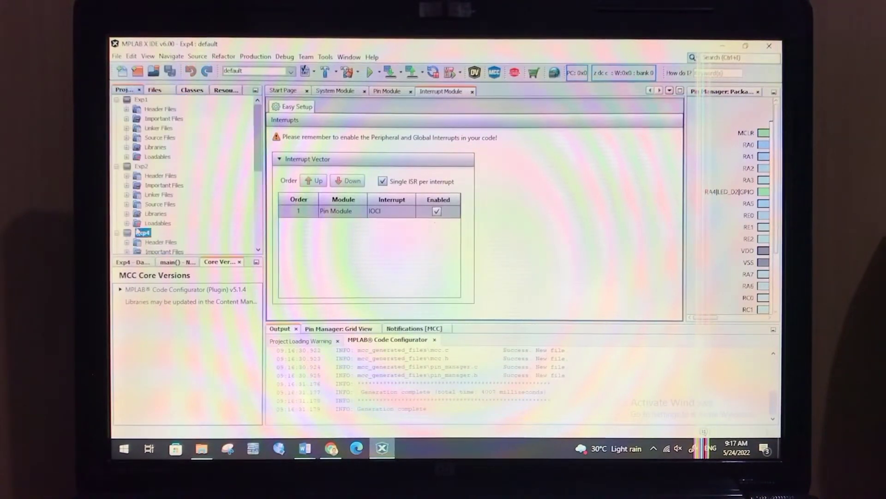
pyautogui.scroll(-3)
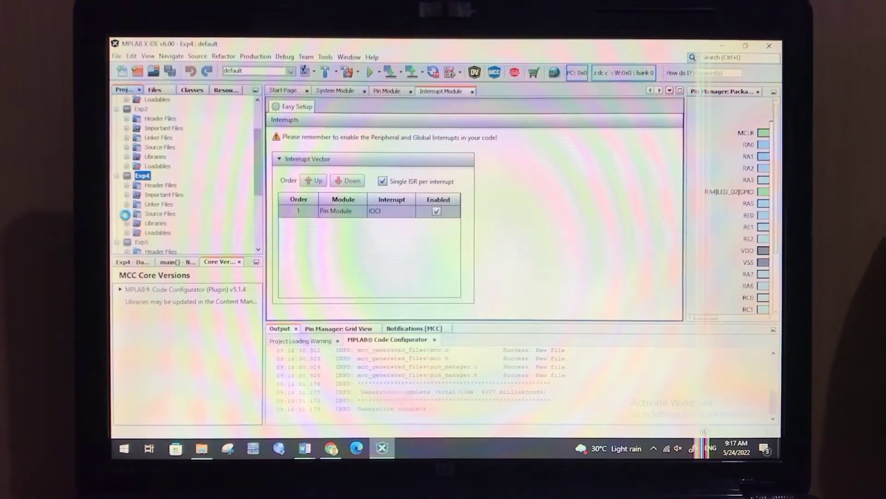
pyautogui.click(160, 213)
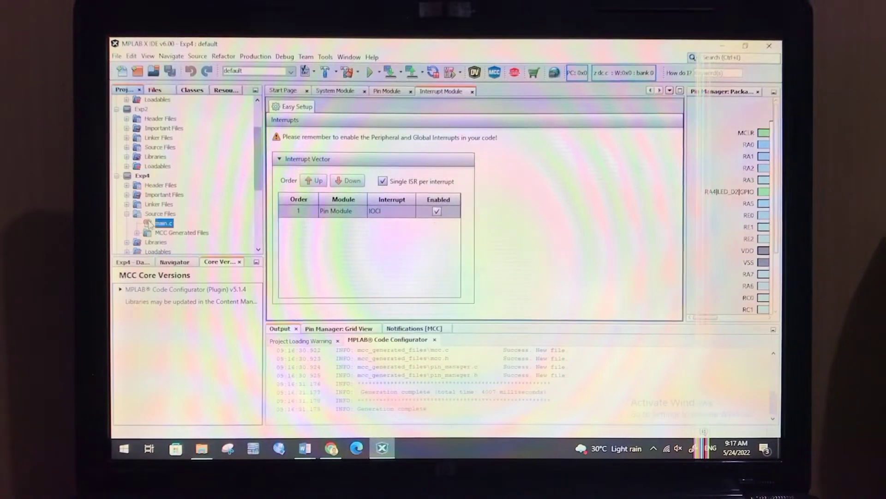
# Uncomment INTERRUPT_GlobalInterruptEnable() and INTERRUPT_PeripheralInterruptEnable() in Exp4's main.c
pyautogui.doubleClick(163, 222)
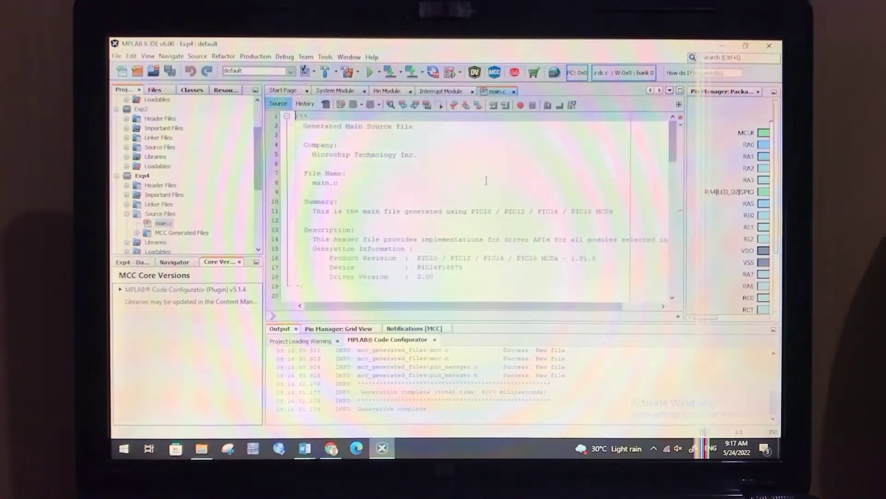
pyautogui.scroll(-3)
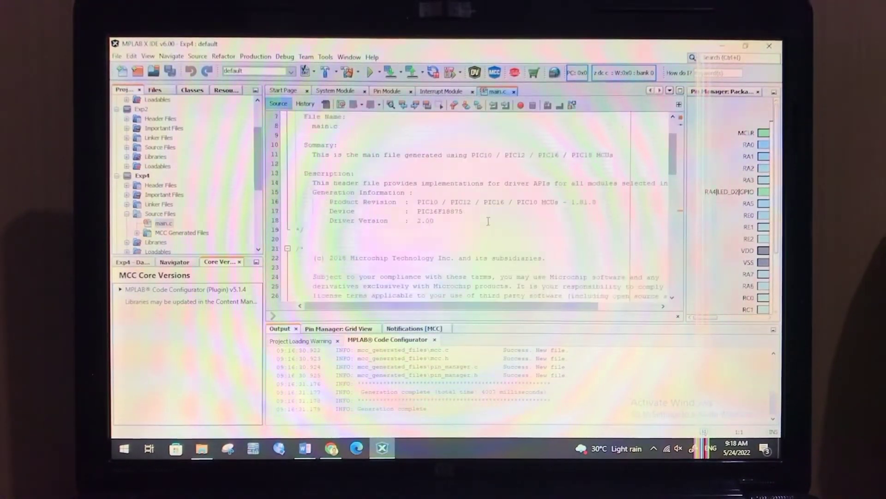
pyautogui.scroll(-3)
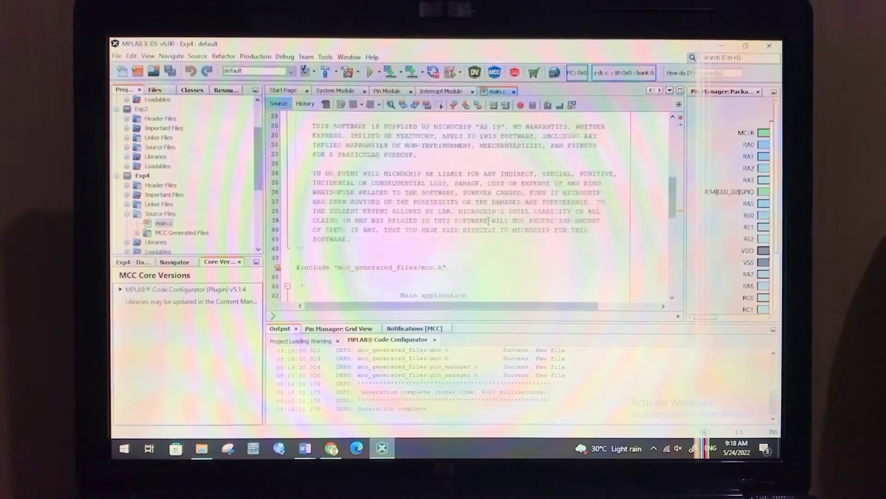
pyautogui.scroll(-3)
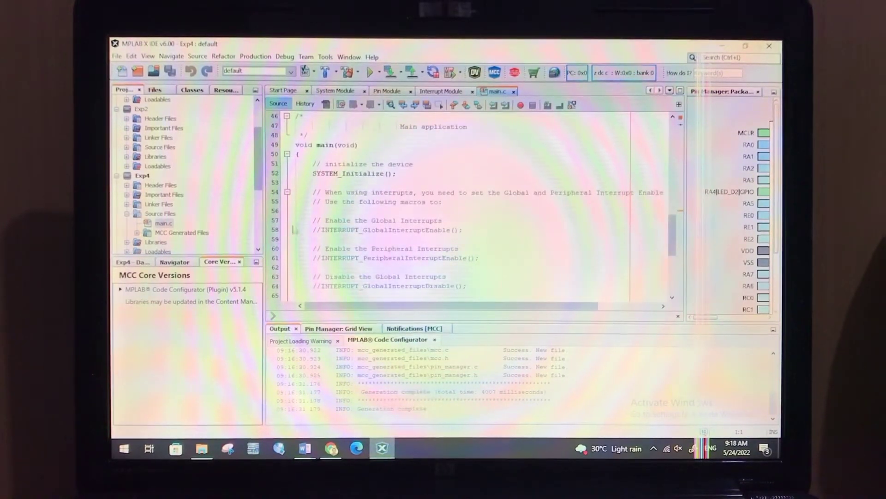
pyautogui.click(373, 229)
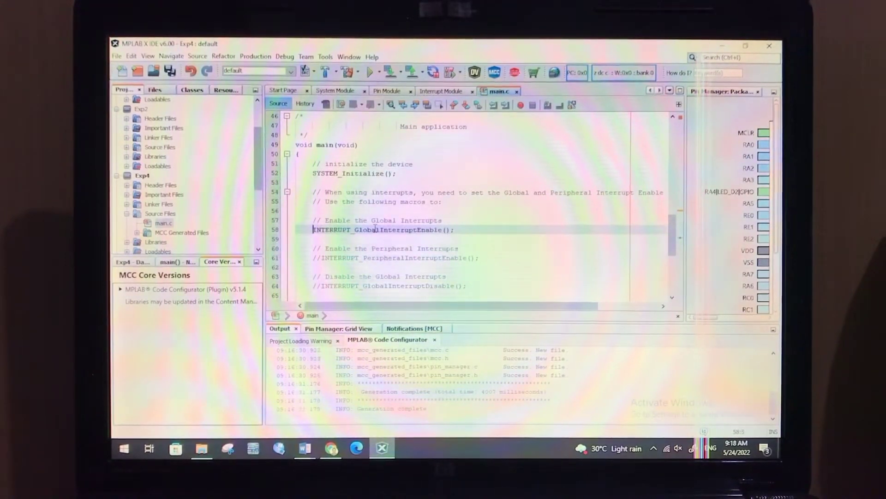
pyautogui.click(383, 229)
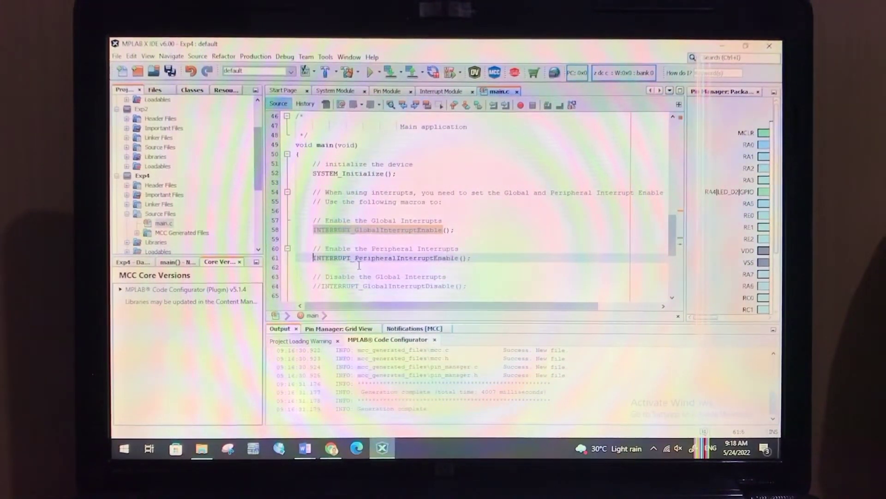
pyautogui.click(385, 258)
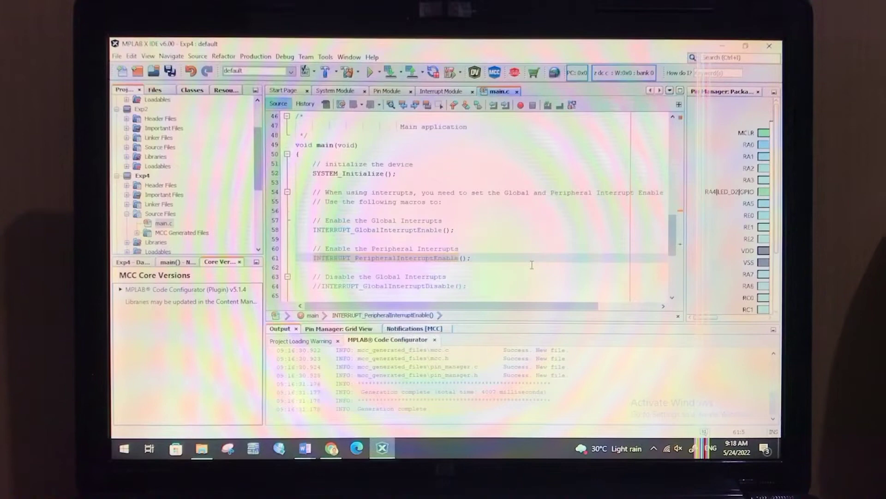
pyautogui.scroll(-3)
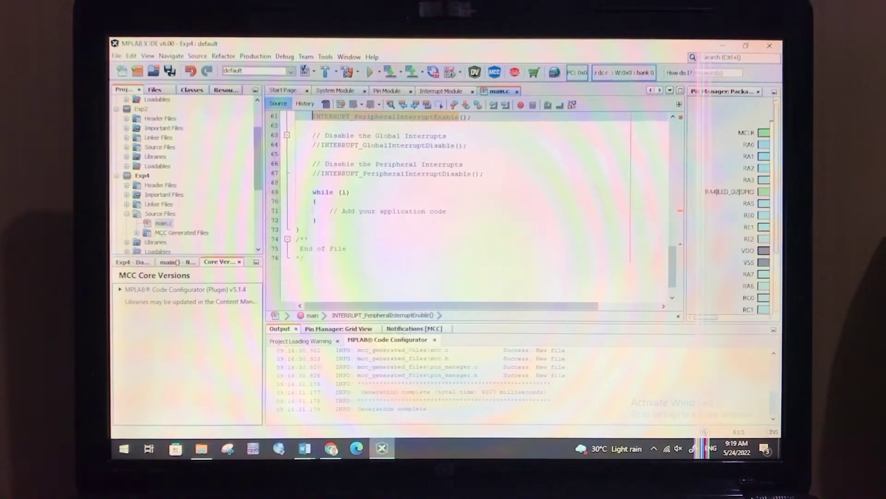
pyautogui.click(164, 222)
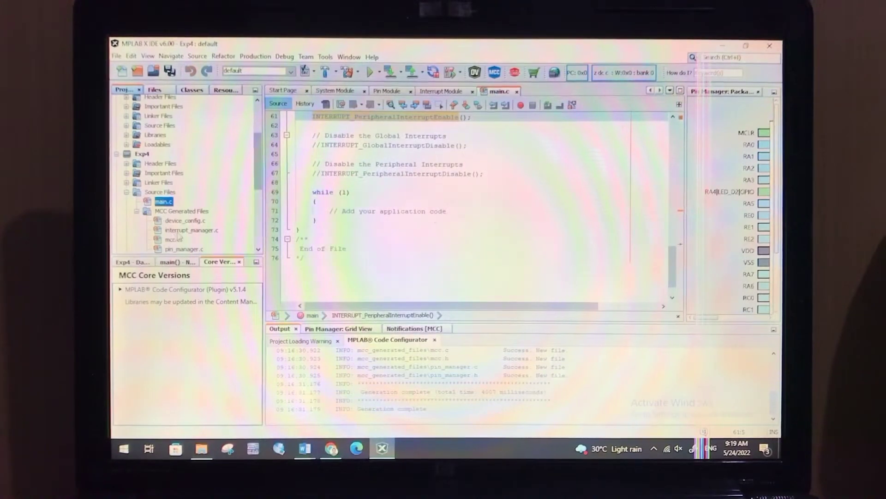
# Open interrupt_manager.c and scroll to INTERRUPT_InterruptManager calling PIN_MANAGER_IOC
pyautogui.click(191, 230)
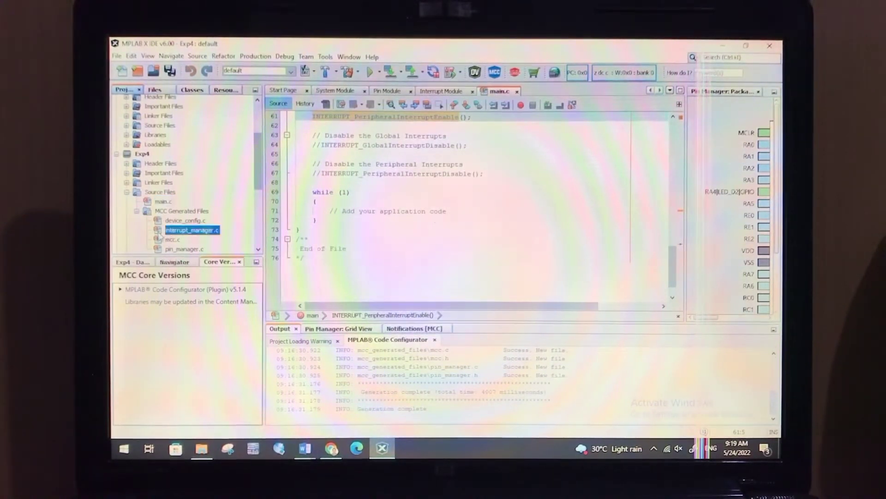
pyautogui.doubleClick(191, 229)
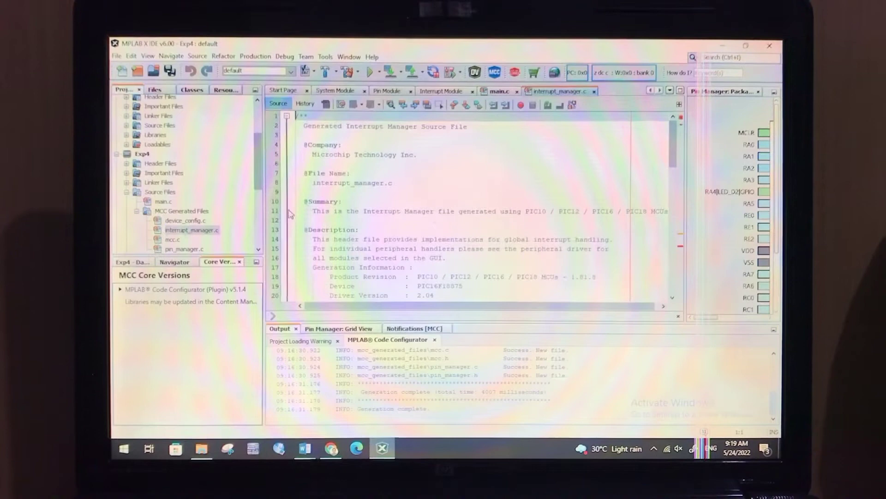
pyautogui.scroll(-3)
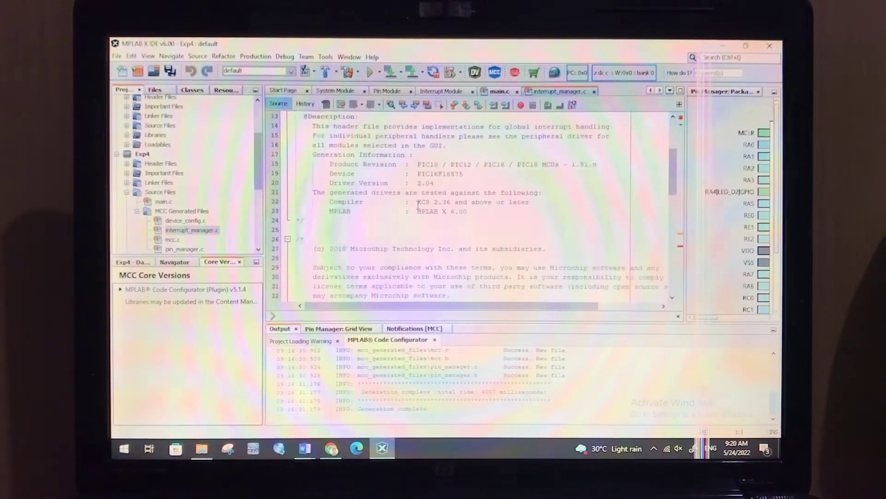
pyautogui.scroll(-3)
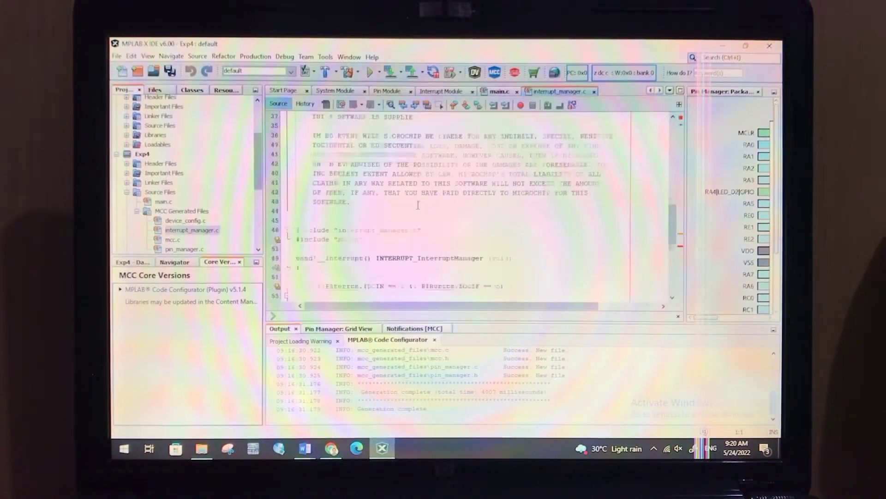
pyautogui.scroll(-3)
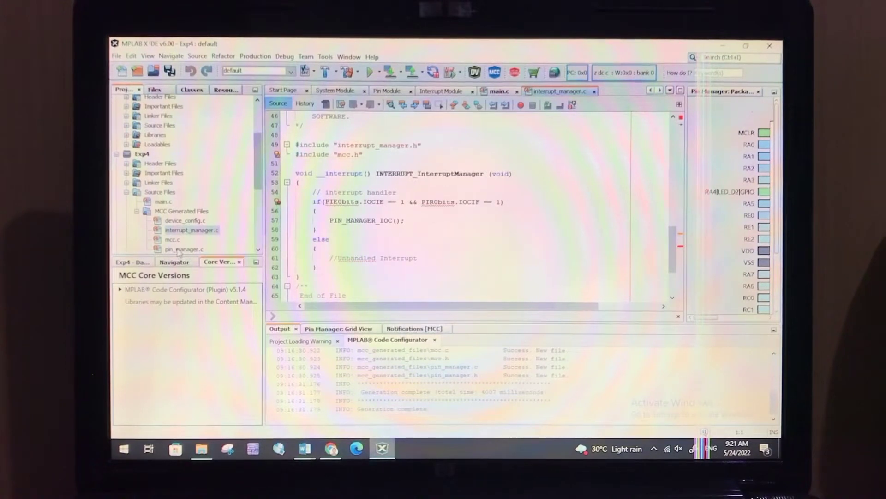
pyautogui.moveTo(183, 248)
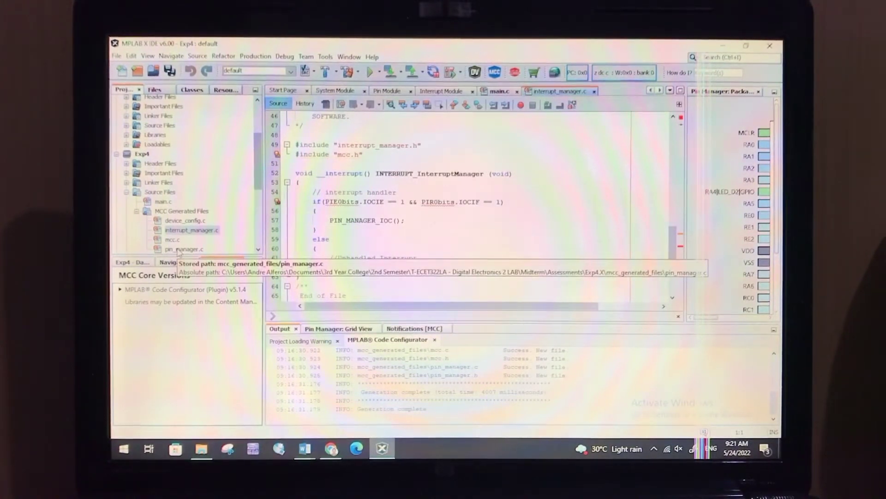
# Add LED_D2_Toggle(); inside IOCBF4_DefaultInterruptHandler in pin_manager.c
pyautogui.click(183, 249)
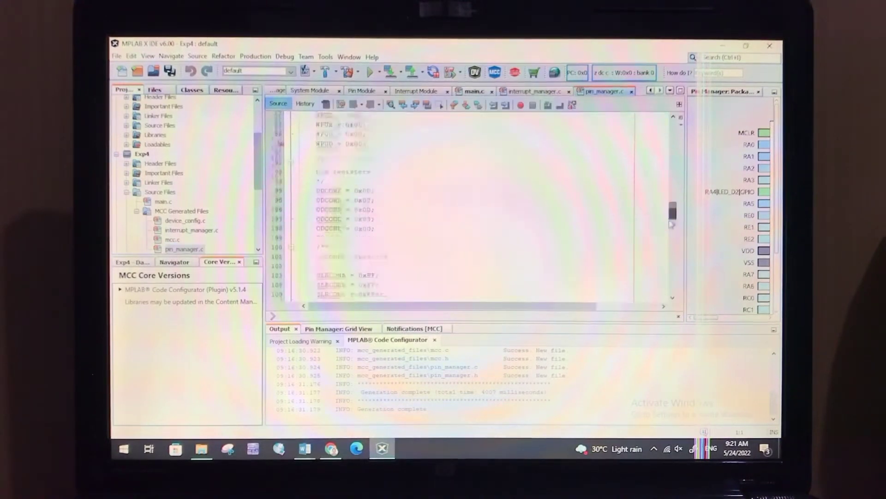
pyautogui.scroll(-3)
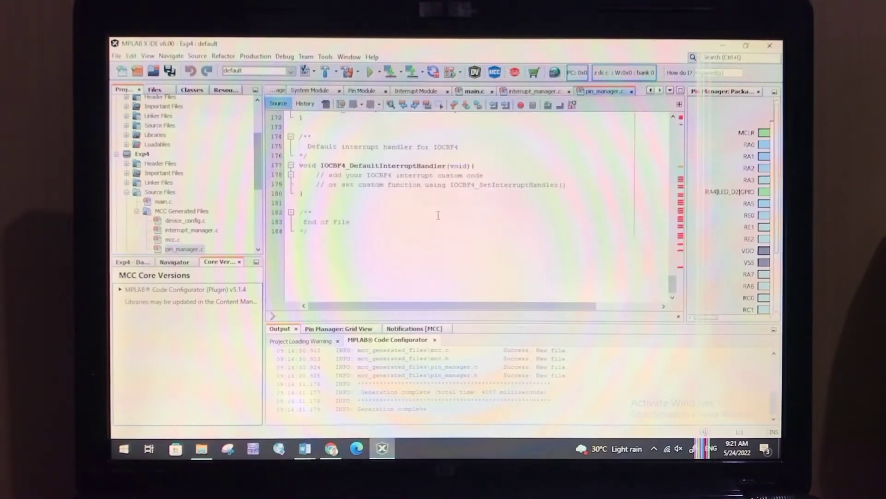
pyautogui.scroll(3)
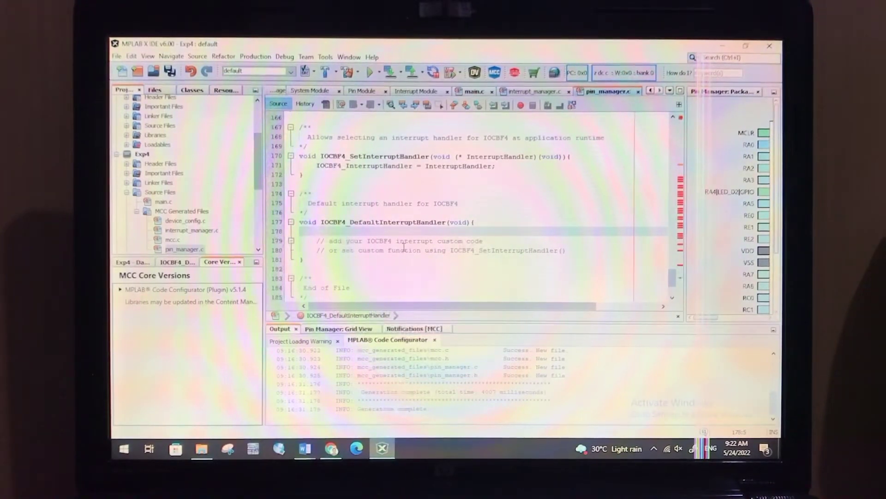
pyautogui.write('LED_')
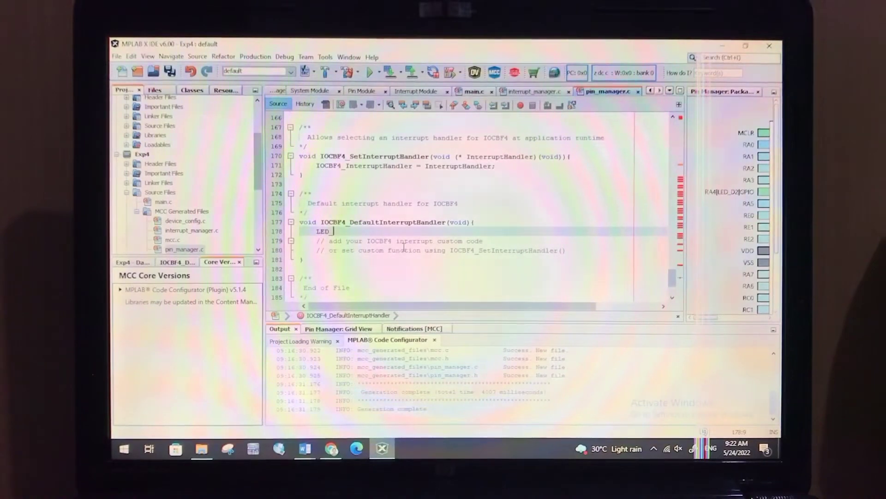
pyautogui.write('D2')
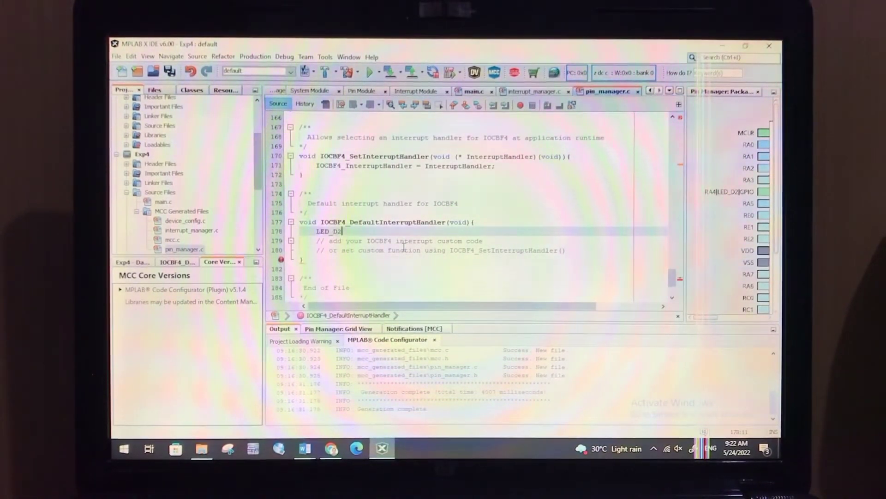
pyautogui.write('_Toggle')
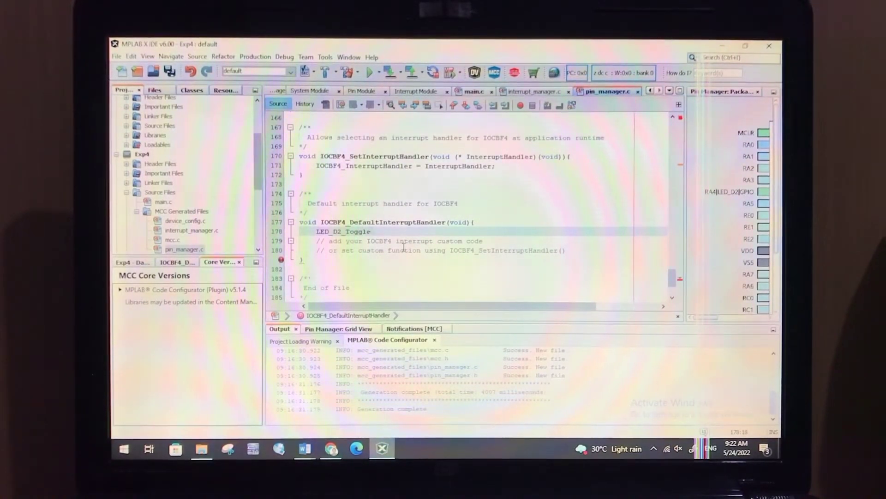
pyautogui.write('();')
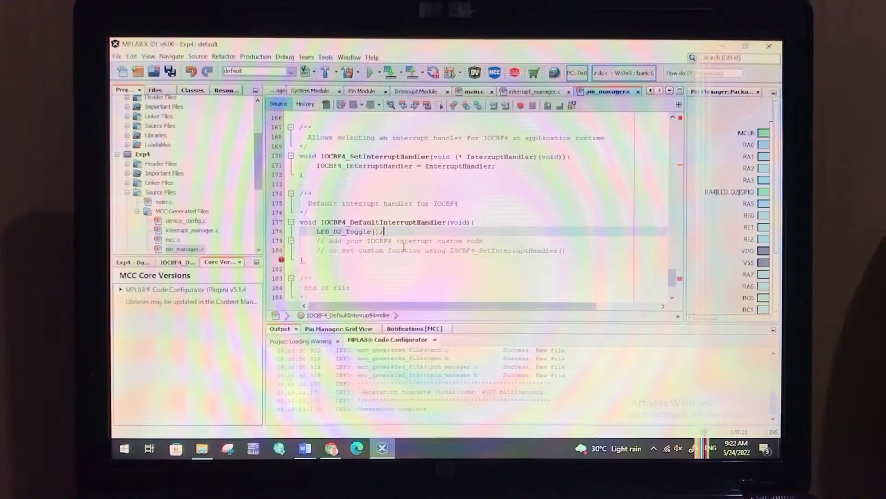